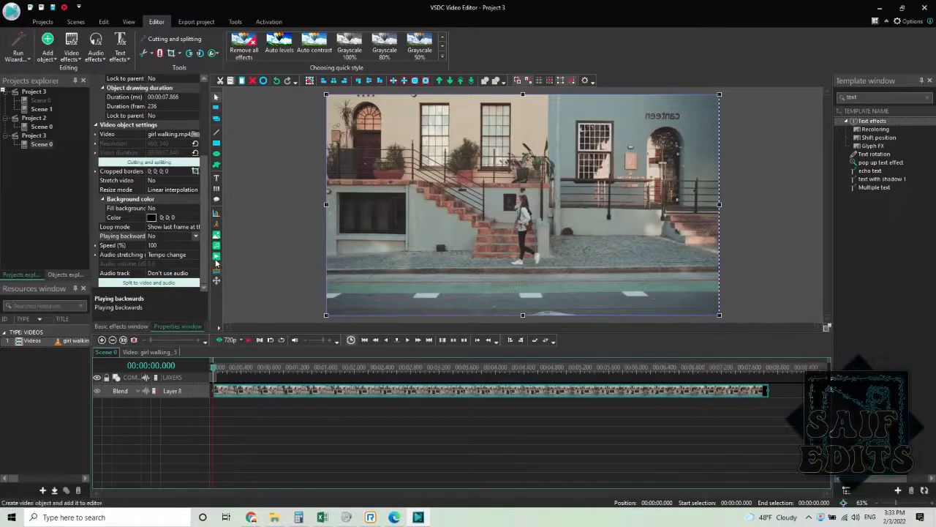
mouse_move(217, 263)
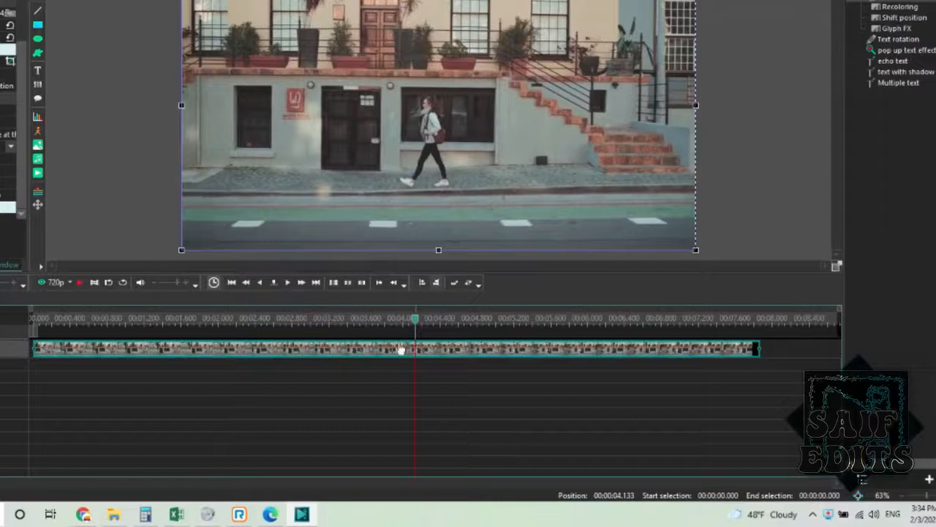
mouse_move(402, 351)
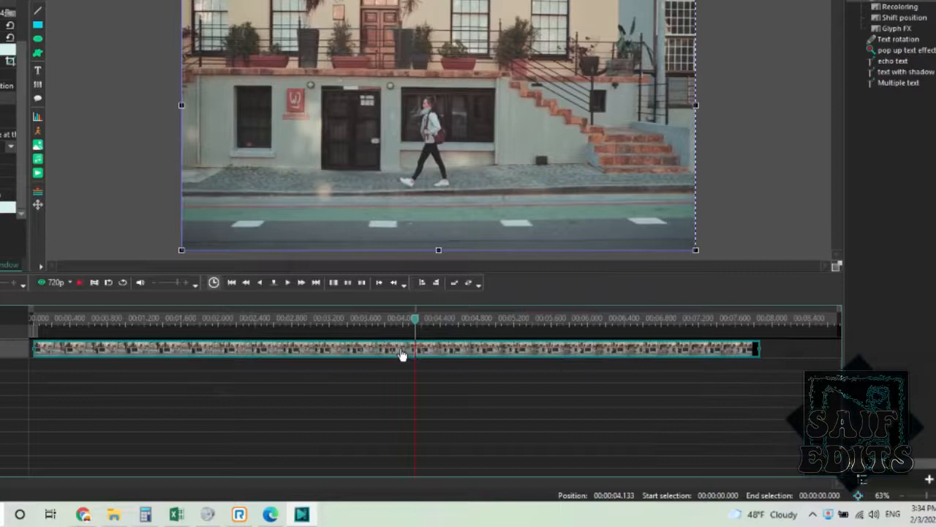
Step: Cut the walking-girl clip at the playhead (Ctrl+K) and select the early piece
key("ctrl+k")
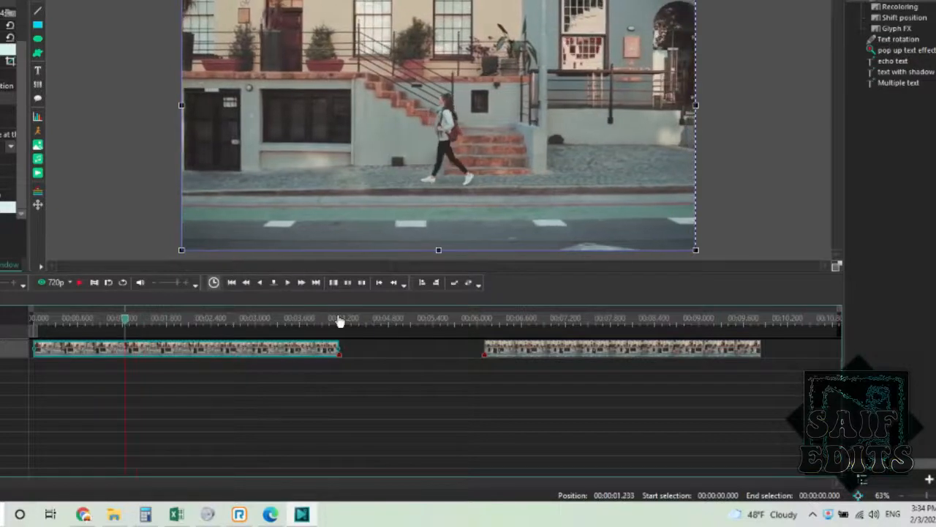
mouse_move(439, 183)
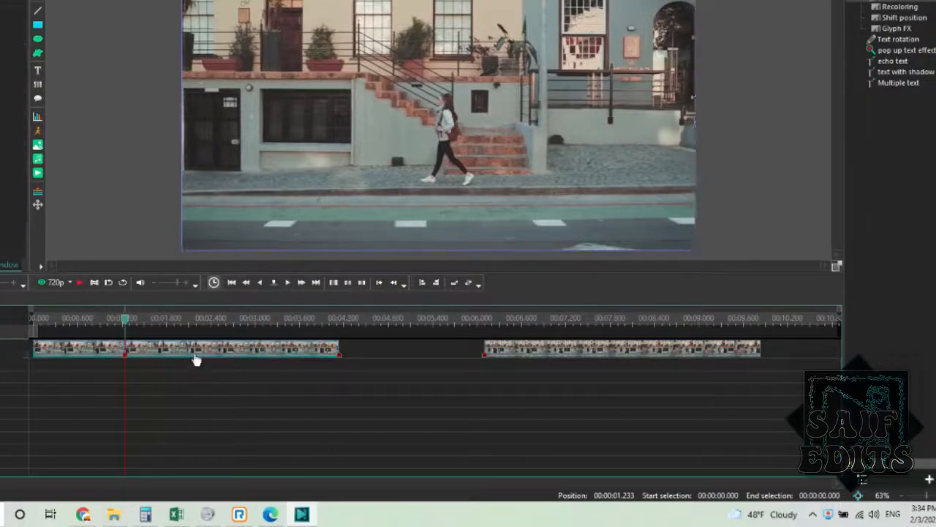
left_click(196, 348)
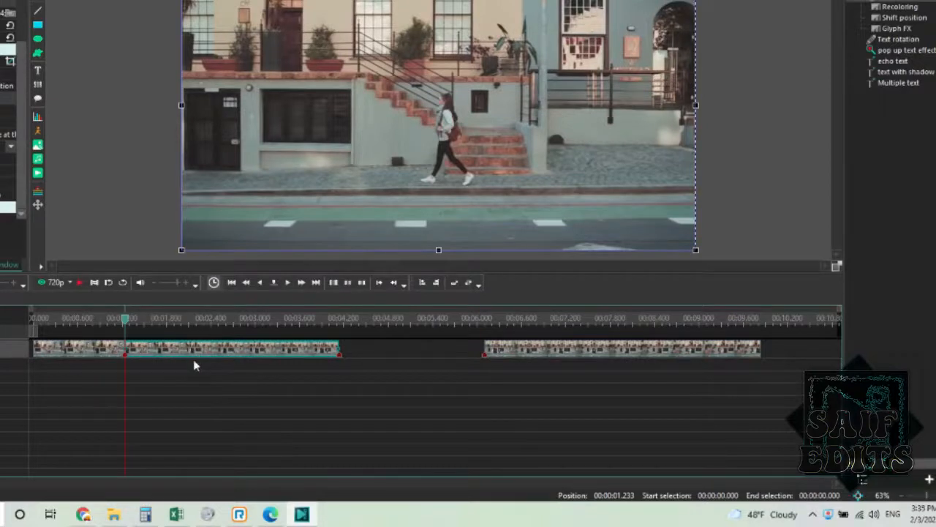
mouse_move(189, 348)
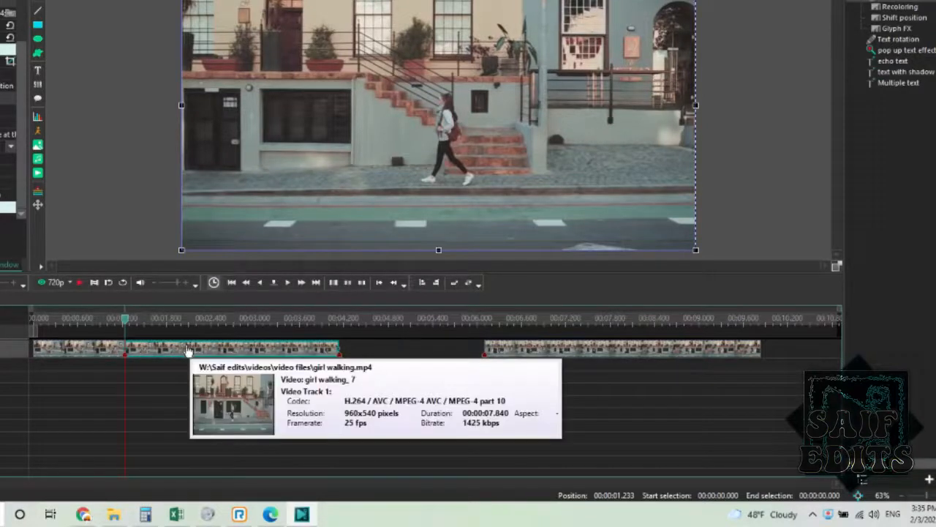
mouse_move(216, 387)
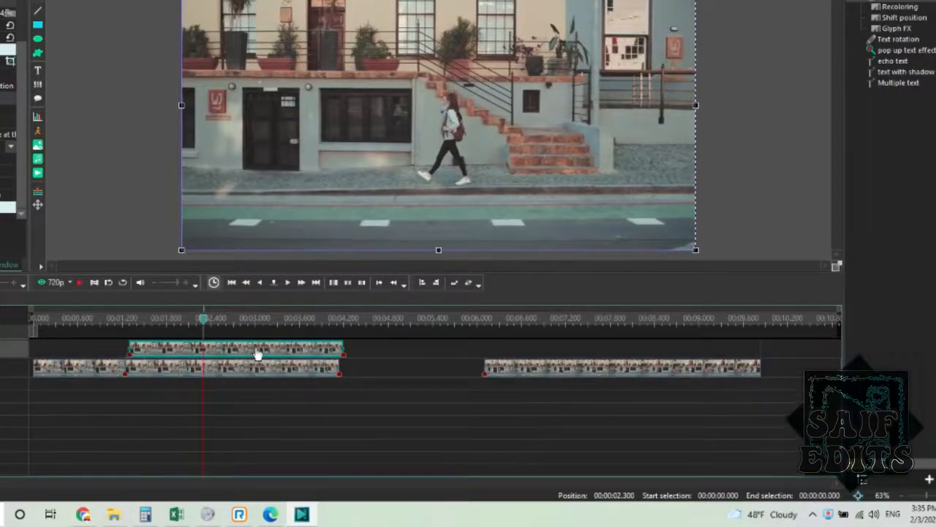
Step: Drag the copied section so it follows the main clip on the layer above
left_click_drag(234, 348, 337, 348)
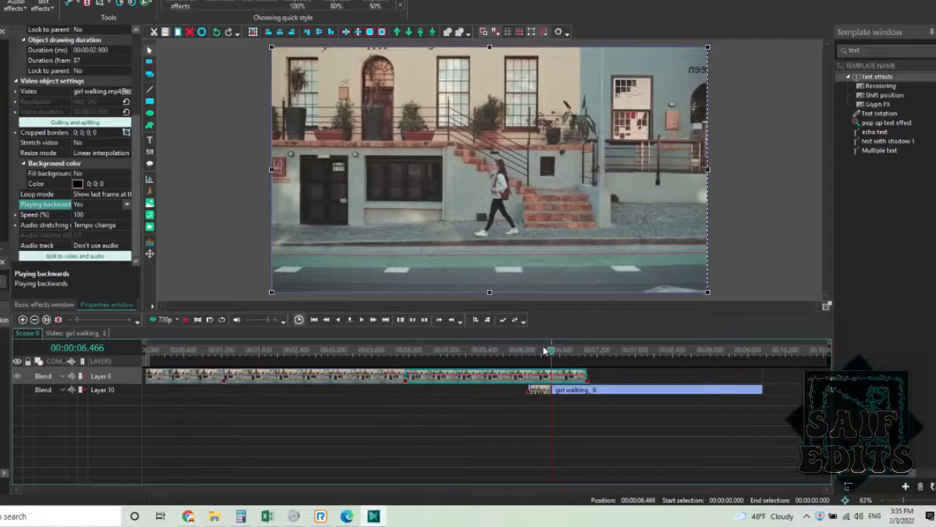
Step: Select the reversed section to raise its Speed (%) for a fast rewind
left_click(41, 213)
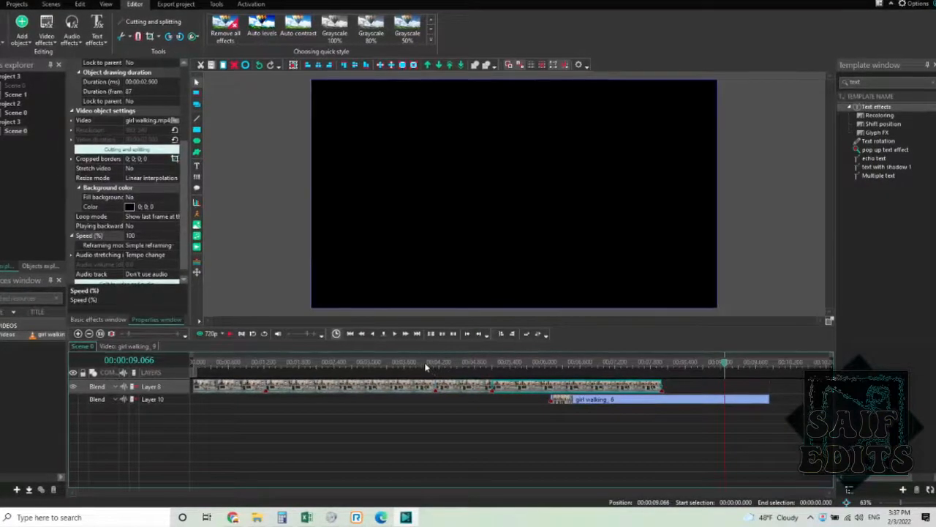
Step: Jump earlier in the project and enter the reversed clip's own timeline
left_click(423, 361)
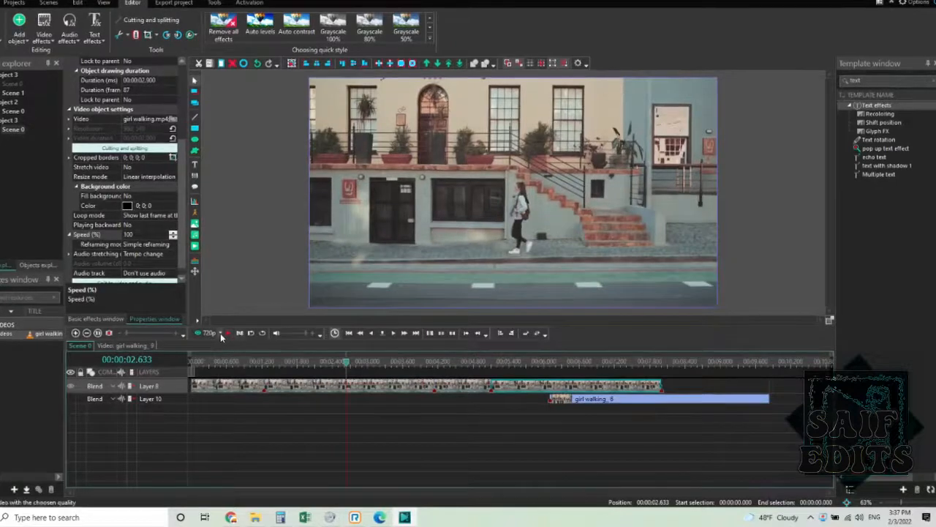
left_click(211, 334)
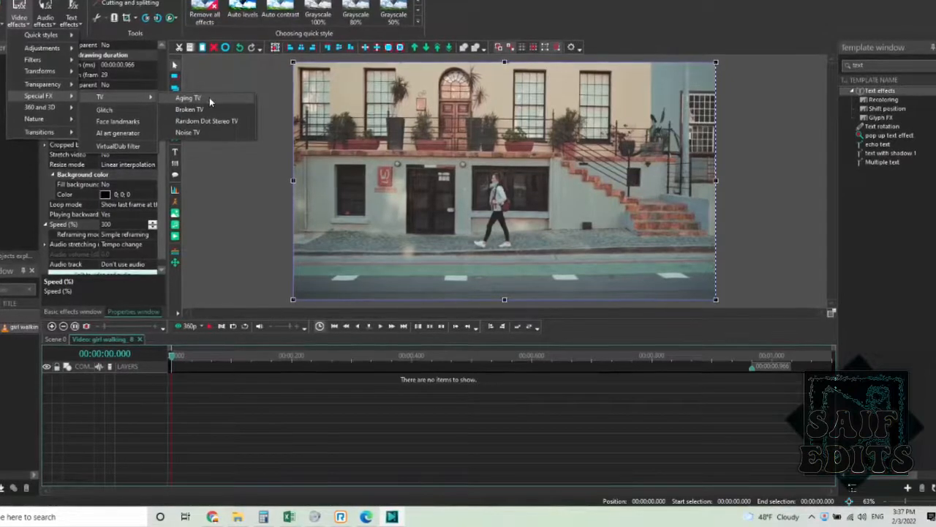
Step: Place an Aging TV effect and a Glitch effect over the whole reversed clip
left_click(208, 101)
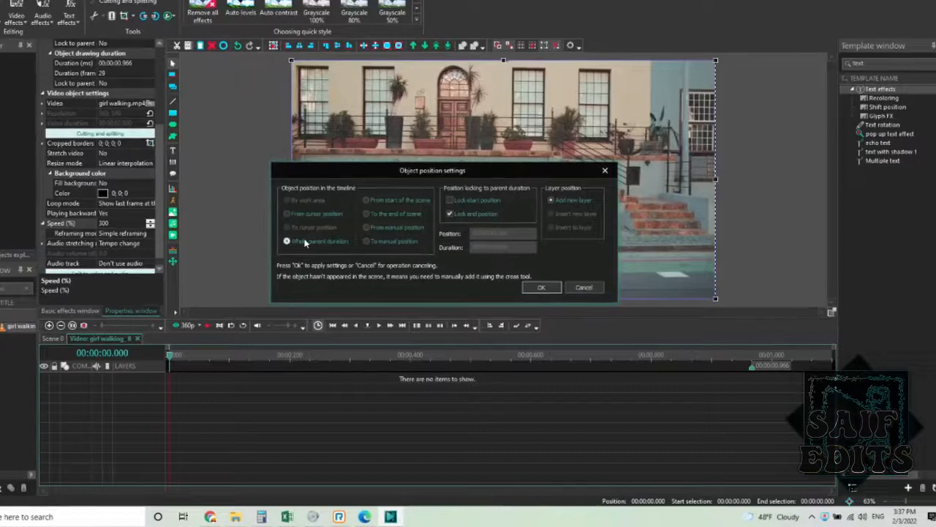
left_click(542, 287)
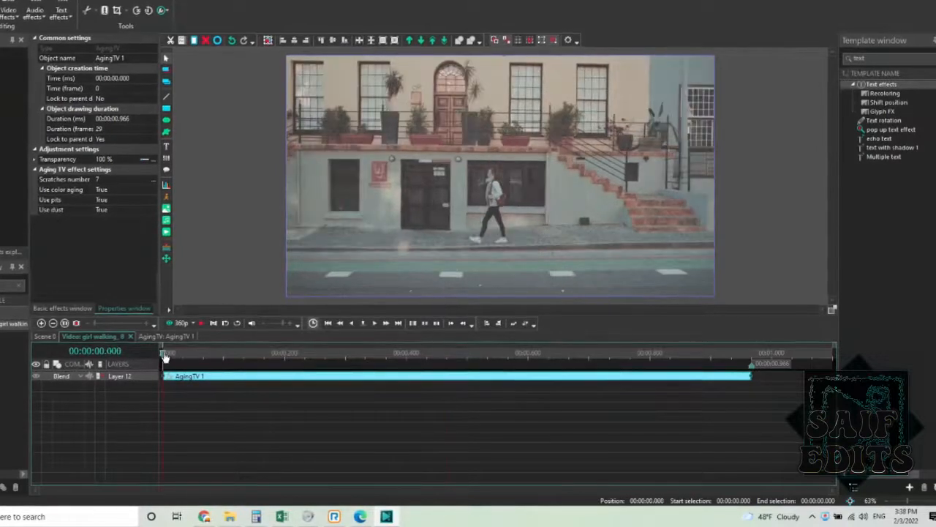
left_click(9, 9)
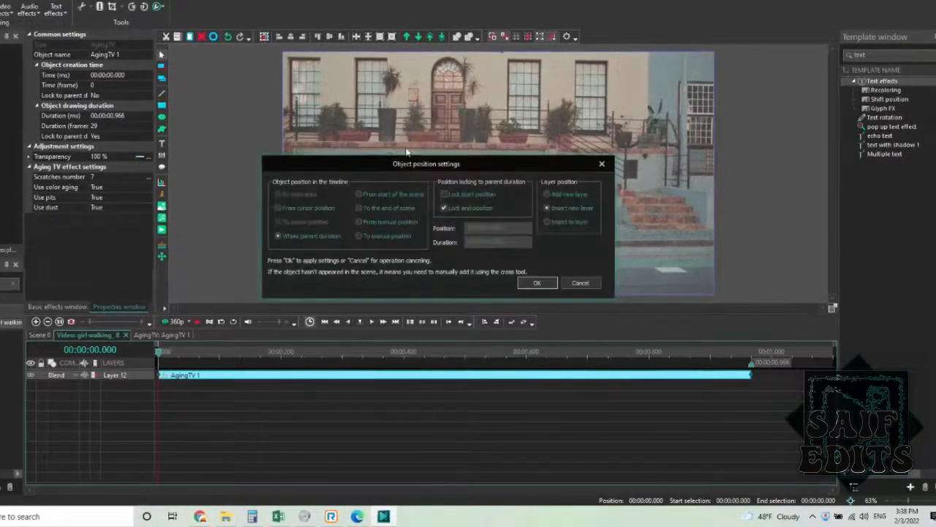
left_click(537, 283)
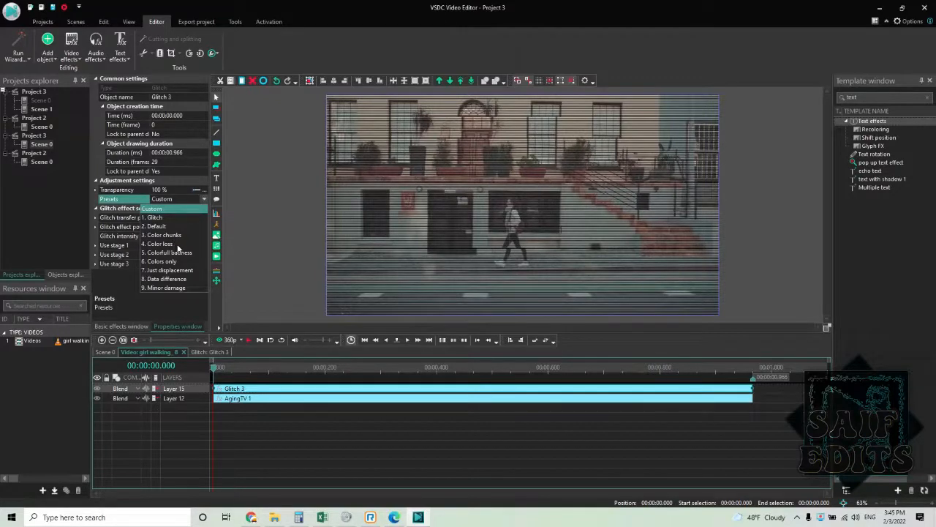
Step: Apply the 6. Color loss glitch preset with Use stage 2 set to False, then preview
left_click(167, 243)
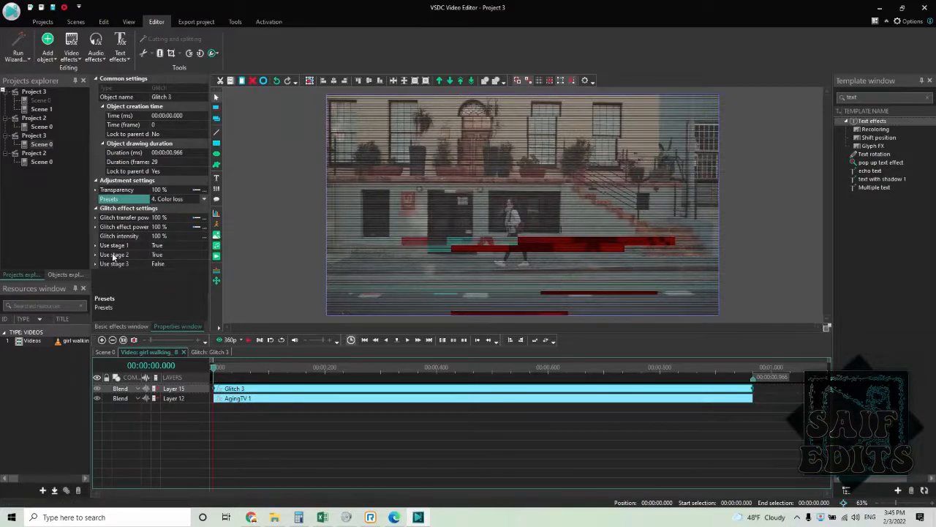
mouse_move(117, 263)
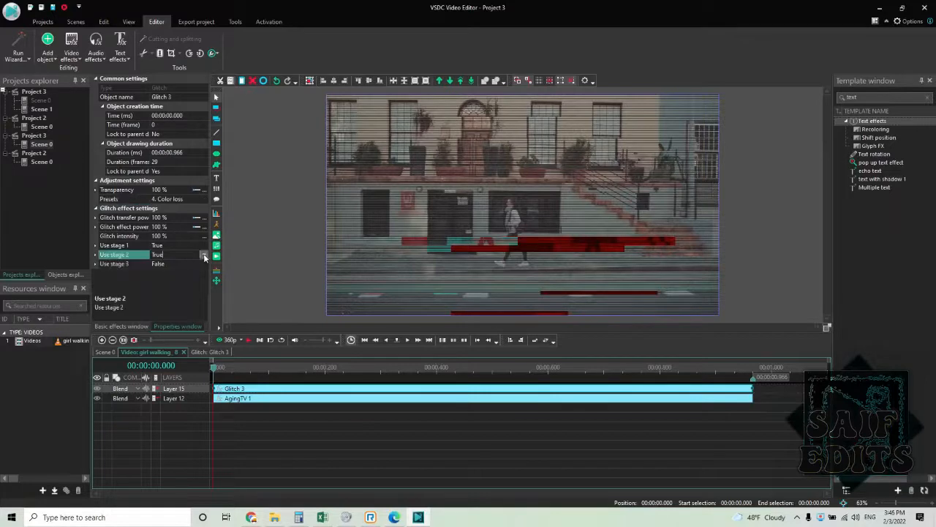
left_click(204, 255)
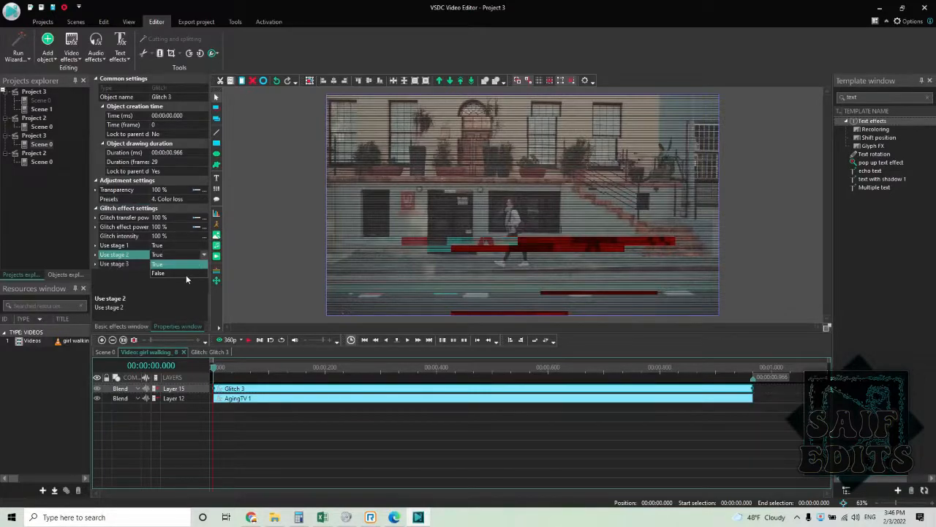
left_click(158, 264)
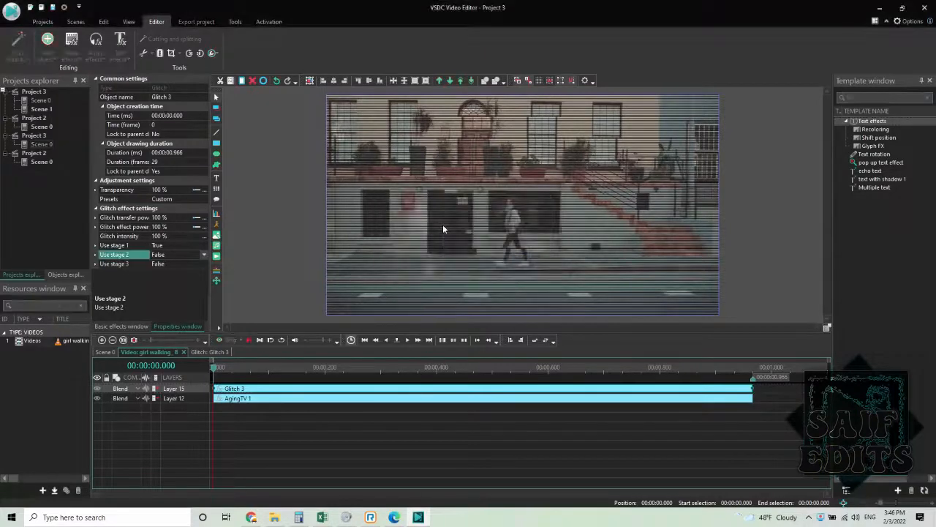
left_click(436, 365)
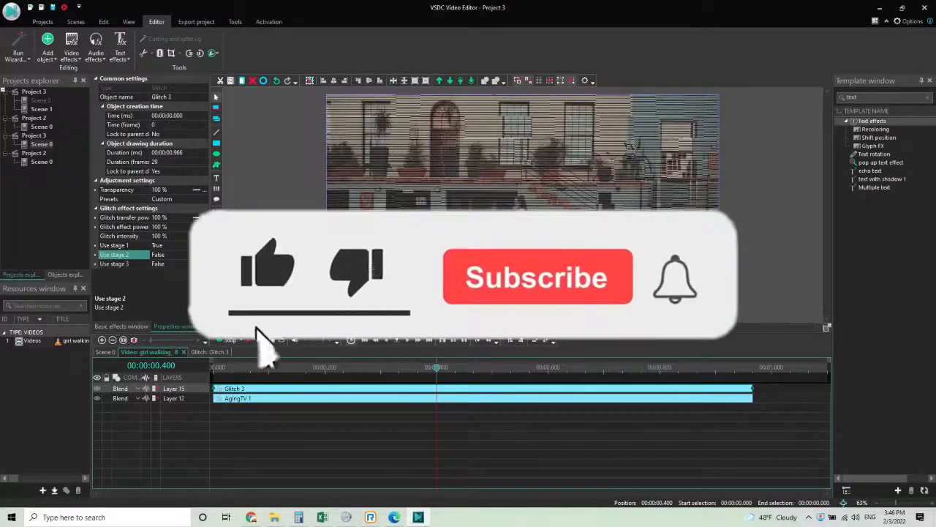
left_click(538, 278)
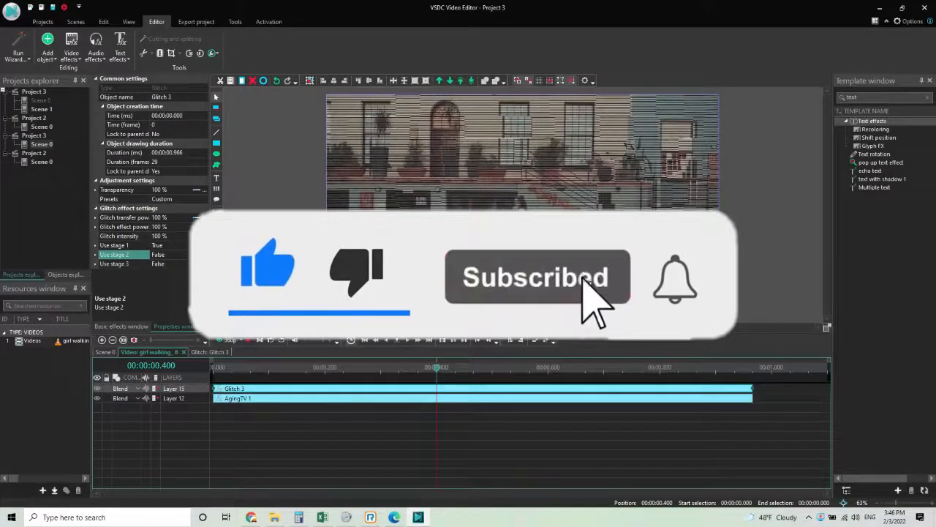